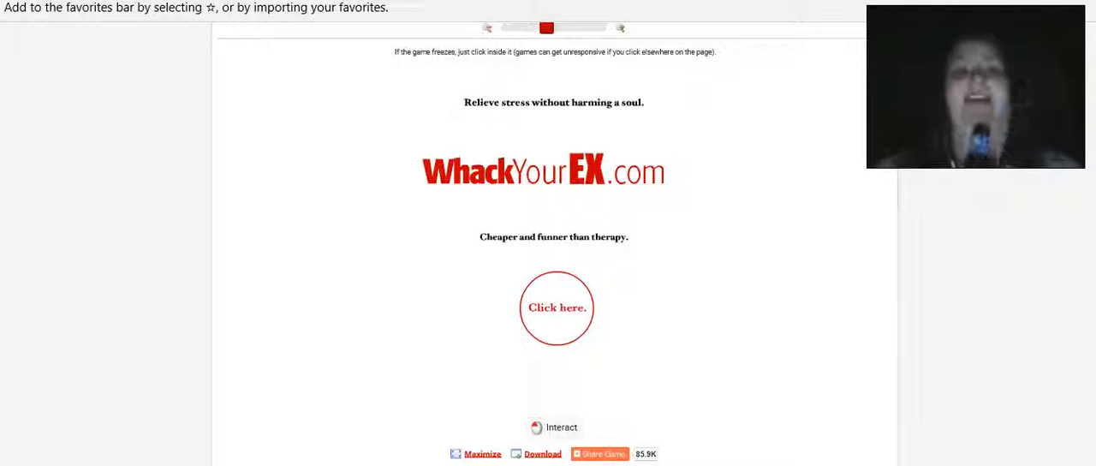
Start the game from the 'Click here.' title screen, loading both exes above the weapon row.
{"action": "left_click", "coordinate": [555, 214]}
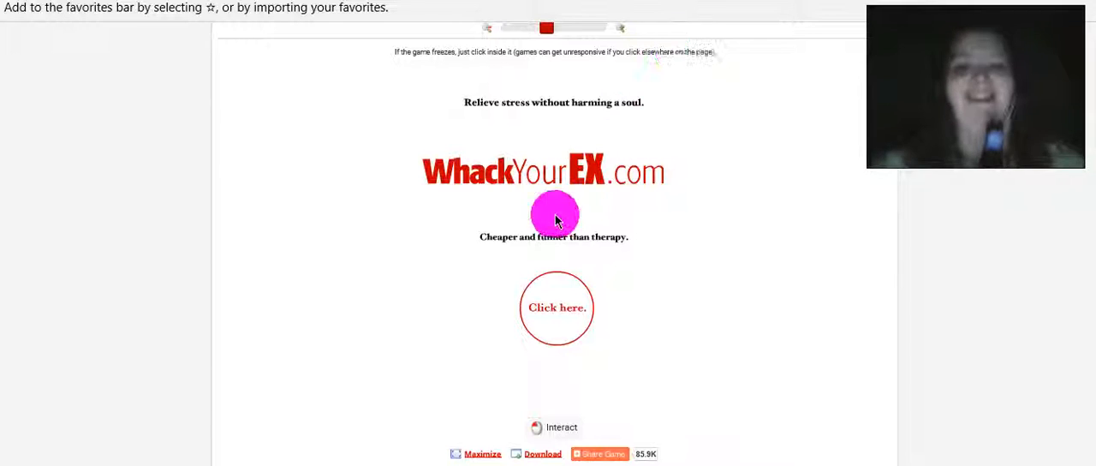
{"action": "left_click", "coordinate": [557, 309]}
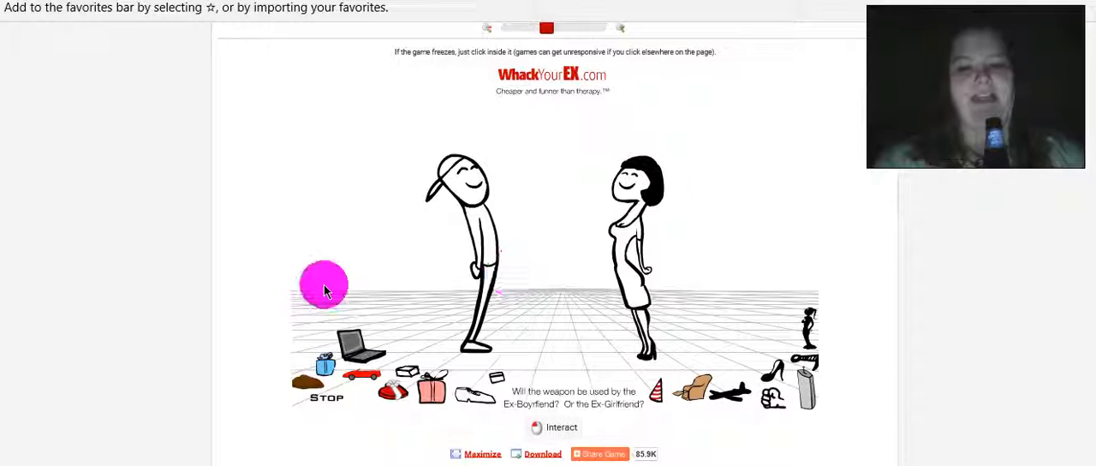
{"action": "mouse_move", "coordinate": [310, 295]}
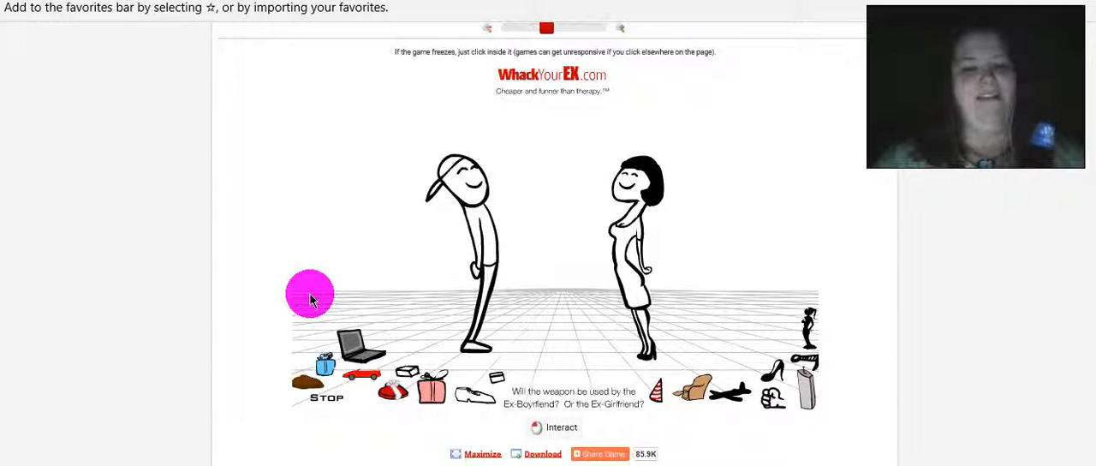
{"action": "mouse_move", "coordinate": [174, 319]}
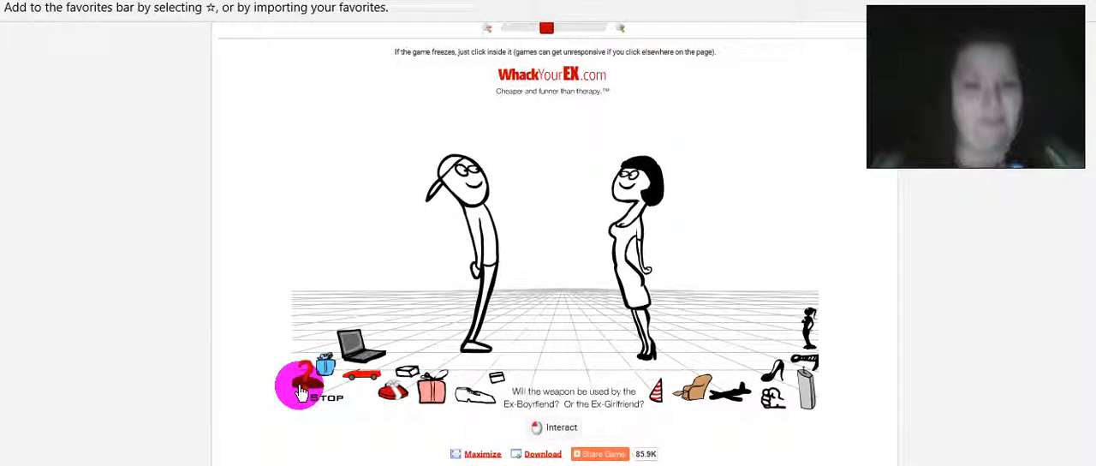
{"action": "right_click", "coordinate": [300, 385]}
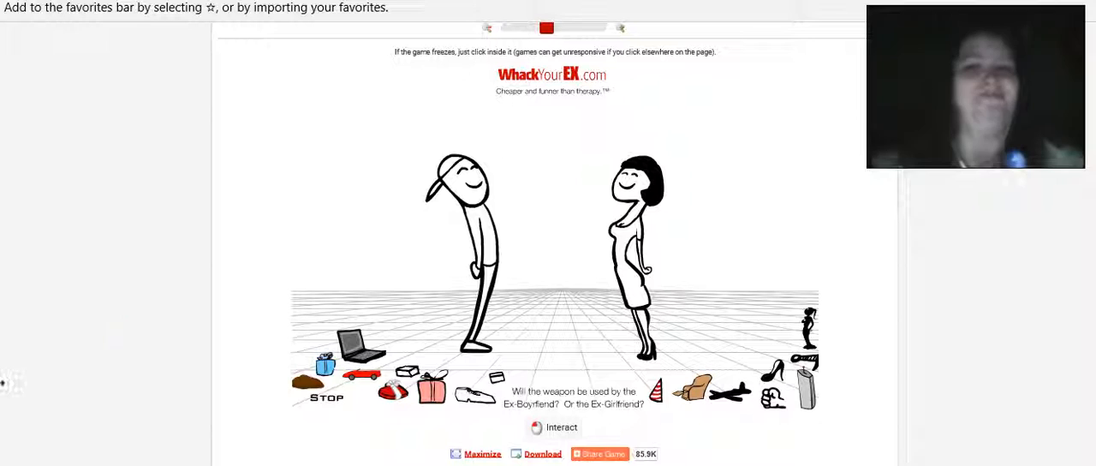
{"action": "left_click", "coordinate": [326, 368]}
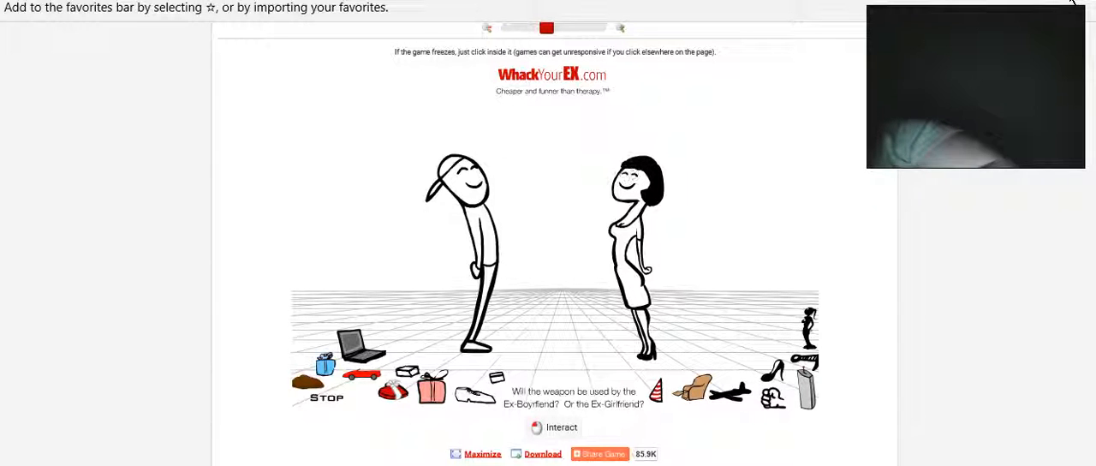
{"action": "right_click", "coordinate": [976, 86]}
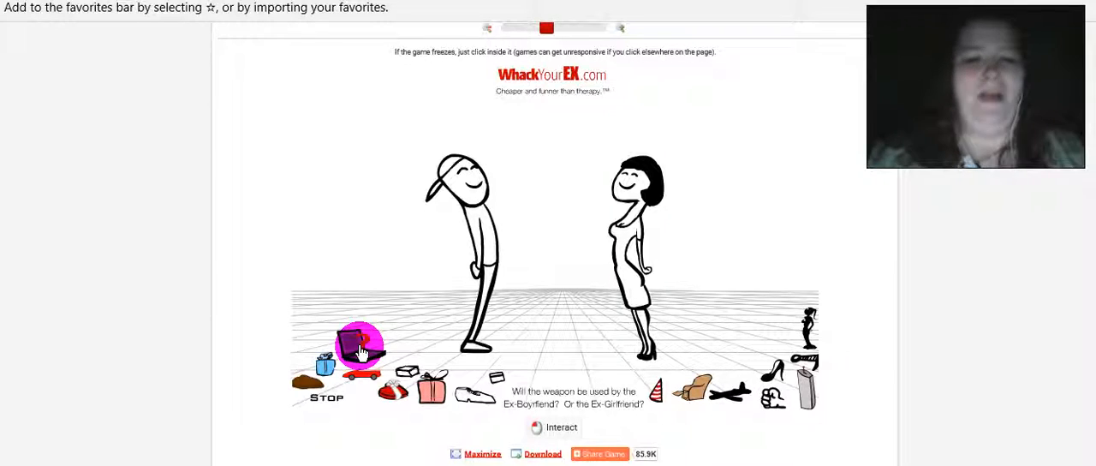
Select a weapon from the bottom bar and let the ex-boyfriend's attack animation play.
{"action": "left_click", "coordinate": [359, 346]}
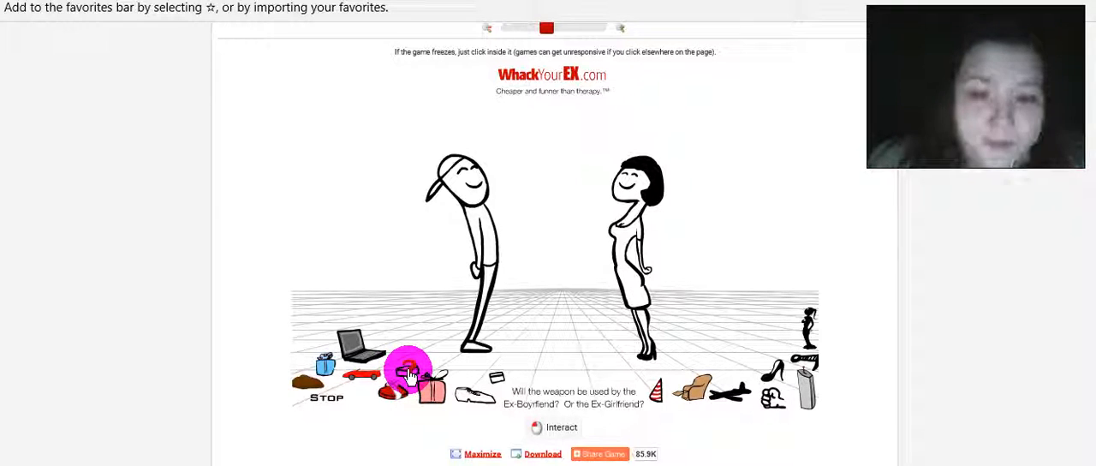
{"action": "right_click", "coordinate": [407, 370]}
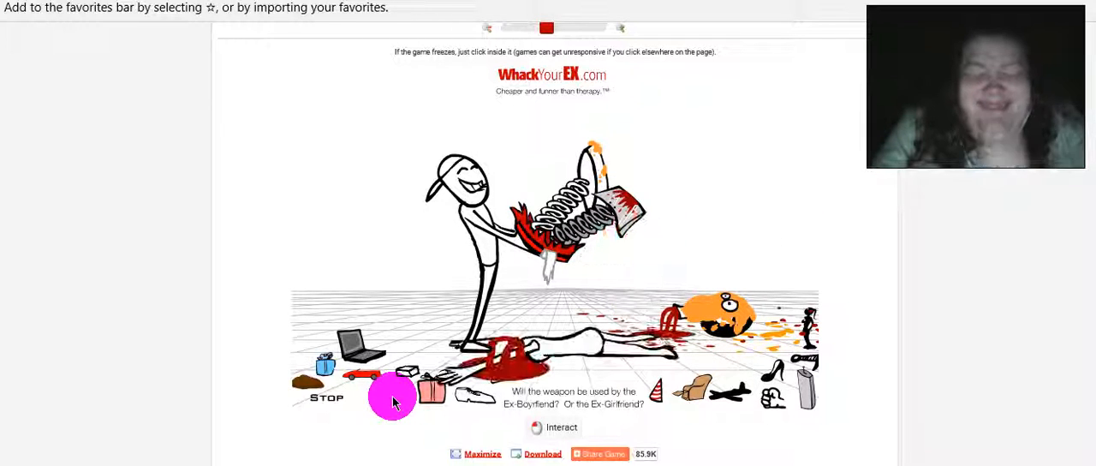
Play further weapon scenes from the item bar, ending on the pink car one.
{"action": "left_click", "coordinate": [392, 397]}
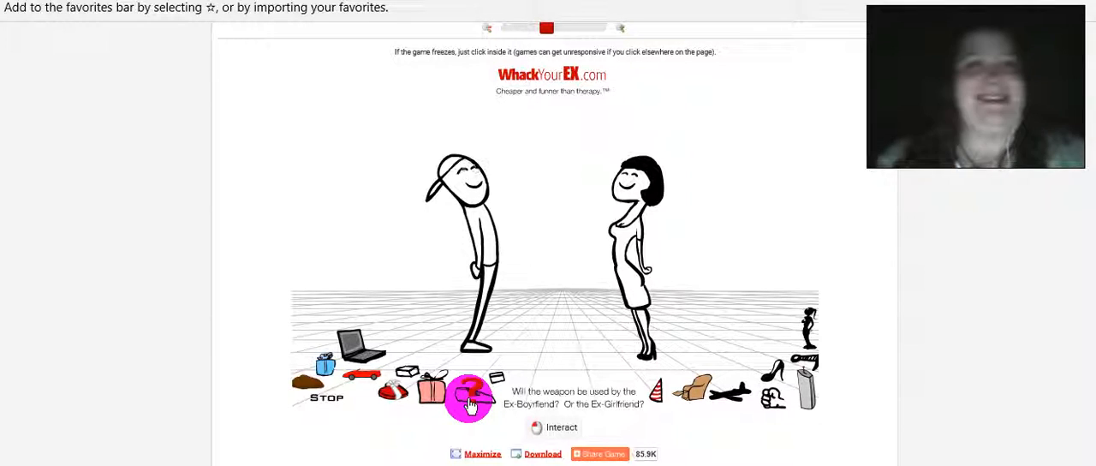
{"action": "left_click", "coordinate": [469, 397]}
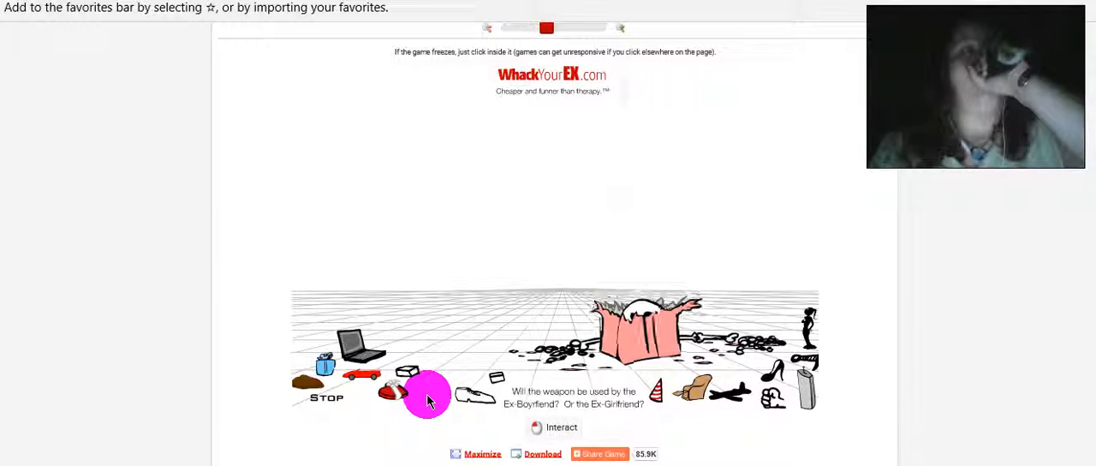
{"action": "left_click", "coordinate": [428, 398]}
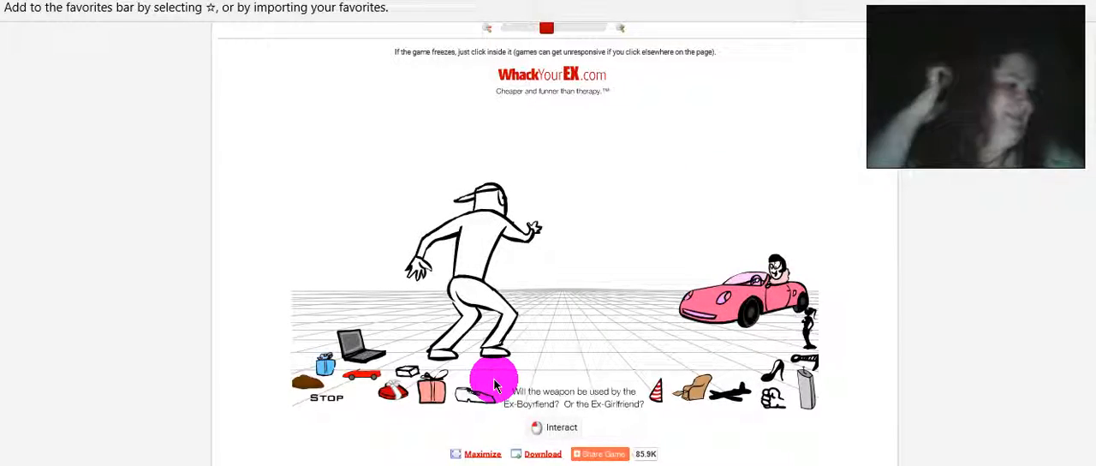
Let the pink car scene and curtain transition finish, returning to both exes standing.
{"action": "left_click", "coordinate": [493, 380]}
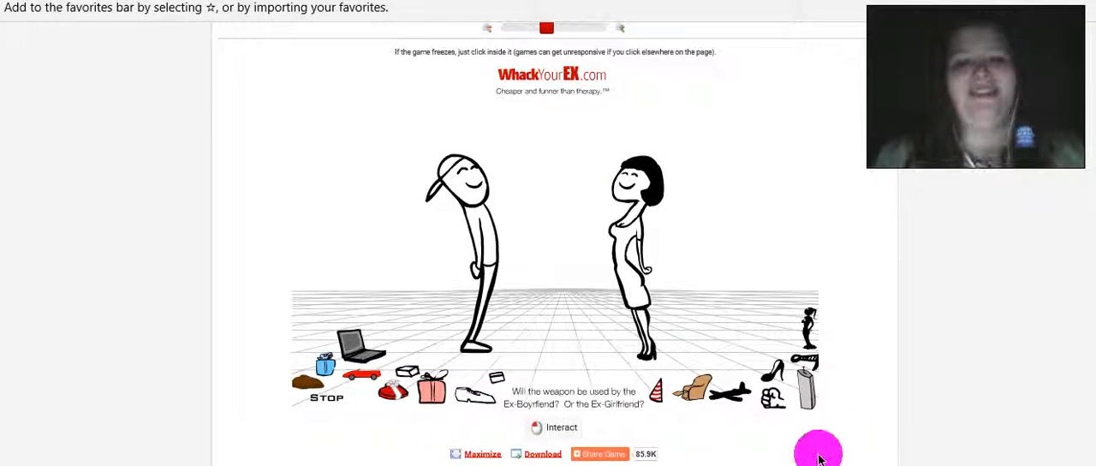
{"action": "mouse_move", "coordinate": [808, 327]}
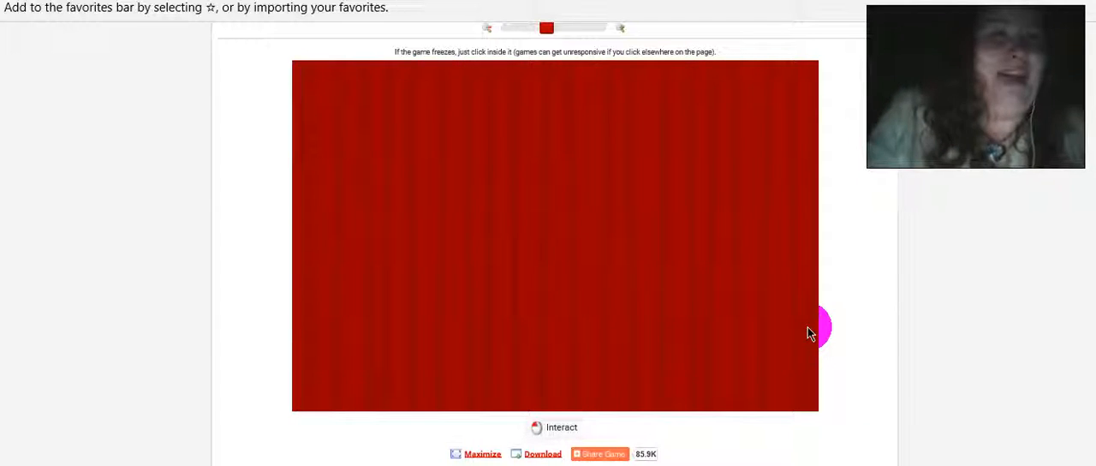
{"action": "left_click", "coordinate": [555, 236]}
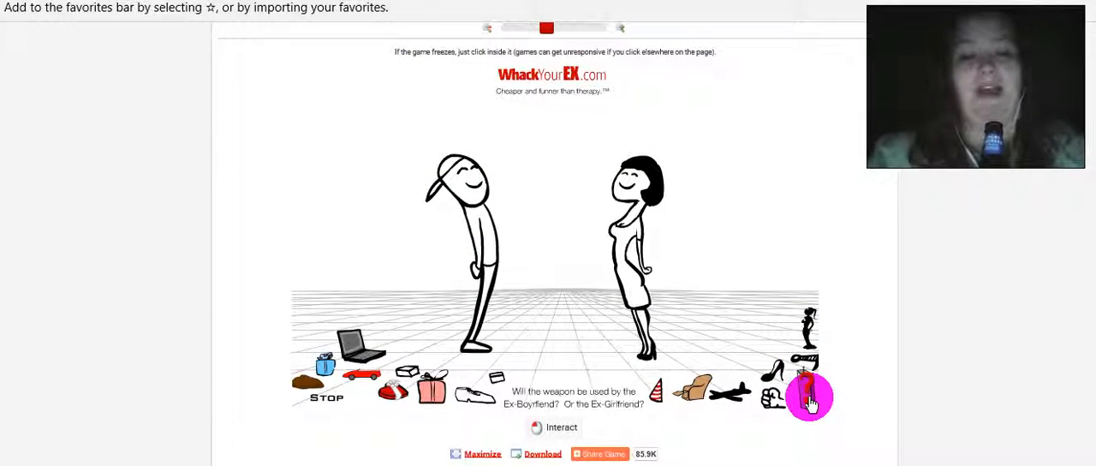
{"action": "left_click", "coordinate": [808, 397]}
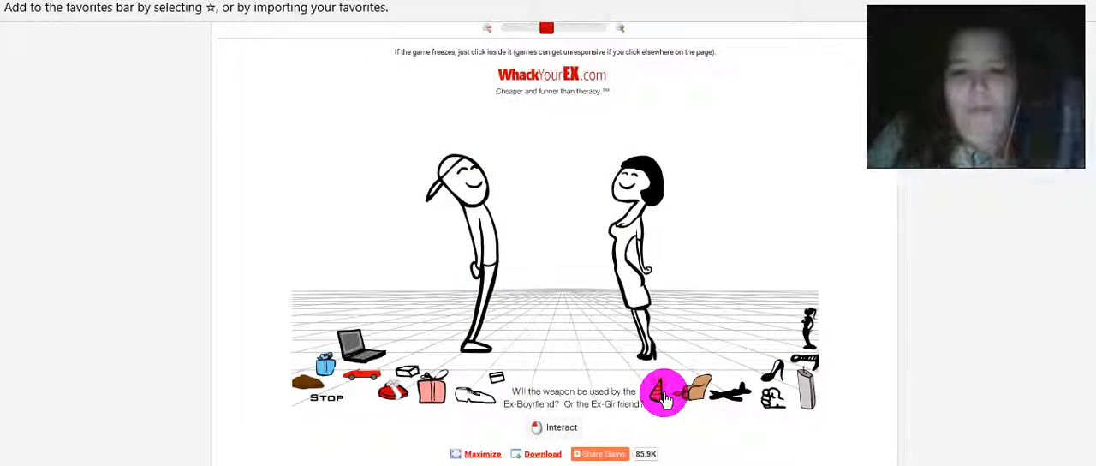
{"action": "mouse_move", "coordinate": [735, 391]}
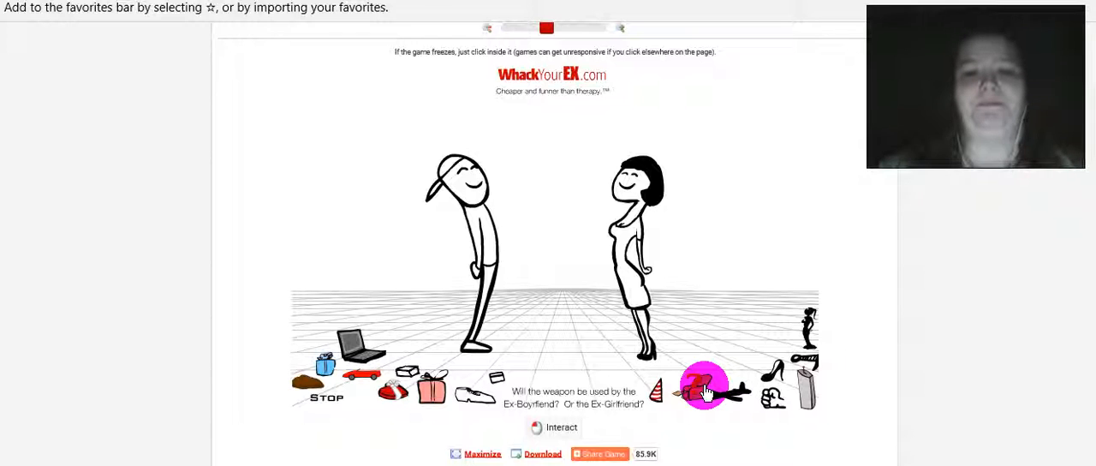
{"action": "mouse_move", "coordinate": [769, 403]}
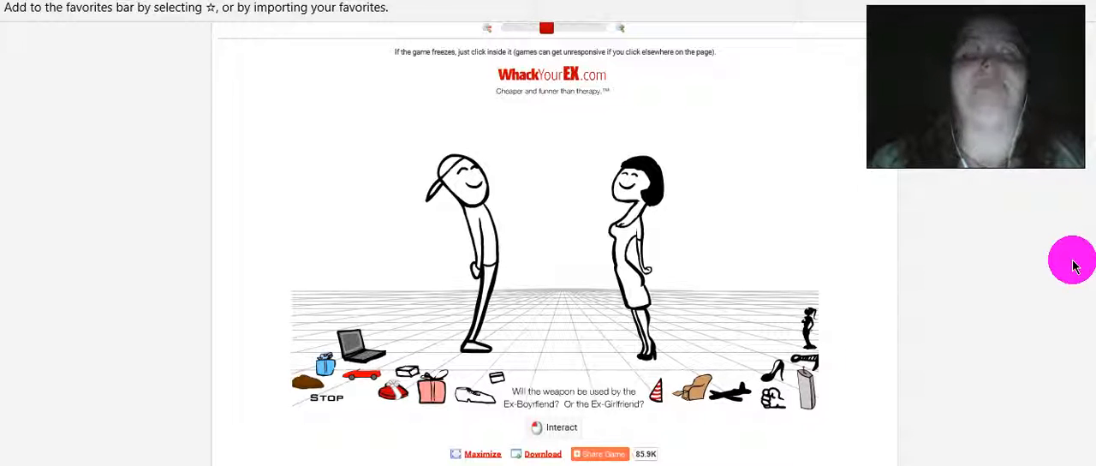
{"action": "mouse_move", "coordinate": [722, 387]}
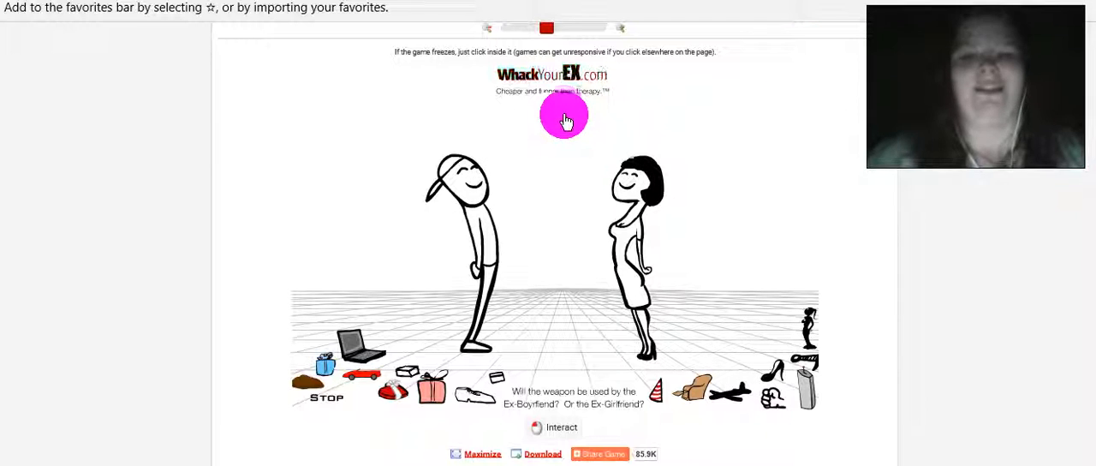
{"action": "mouse_move", "coordinate": [533, 202]}
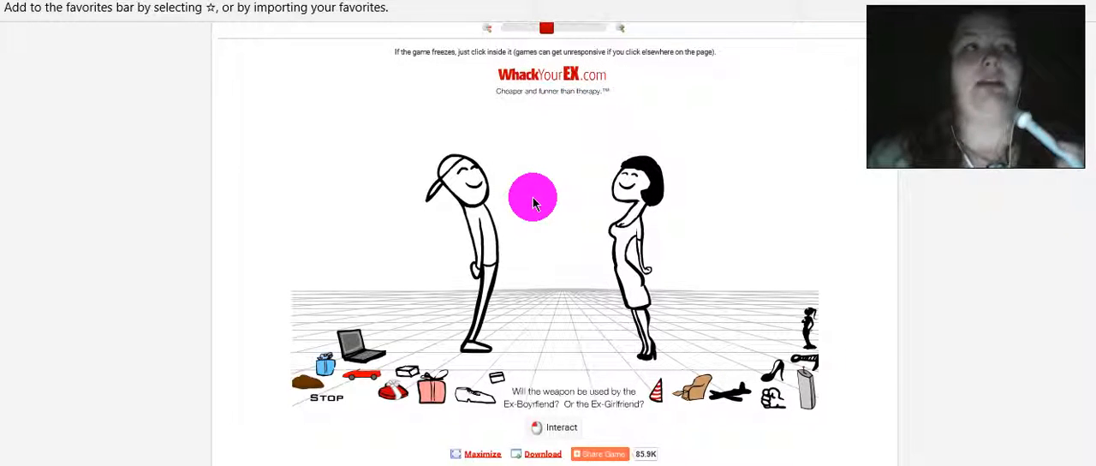